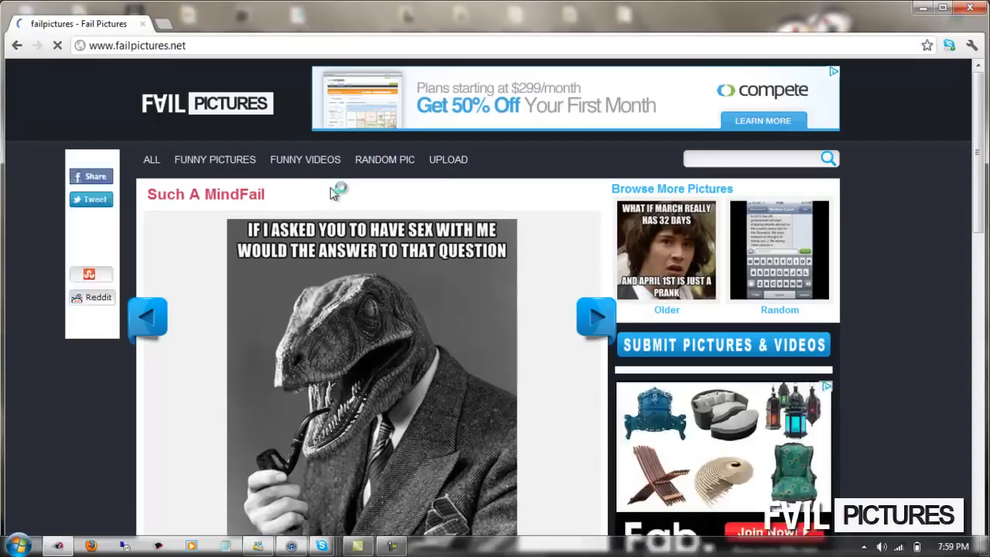
# Step: Open the 'Hes got it.. Chill out!' post from Most Popular Pictures, then visit Funny Videos
pyautogui.scroll(-3)
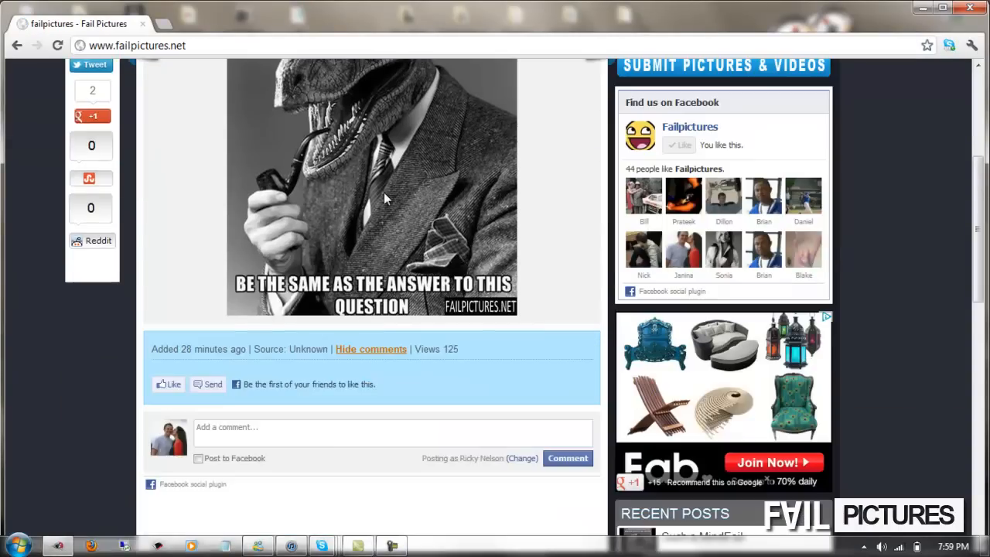
pyautogui.scroll(-3)
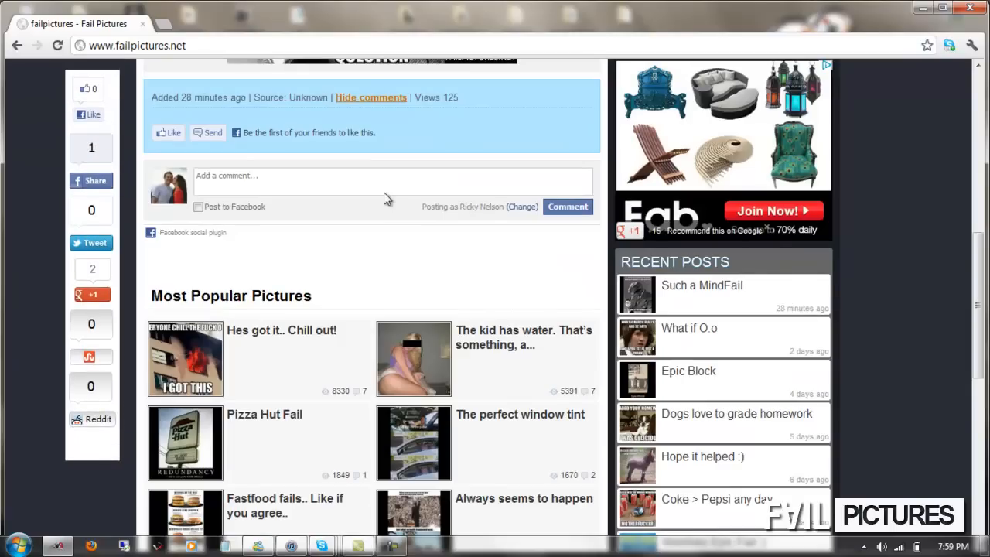
pyautogui.scroll(-3)
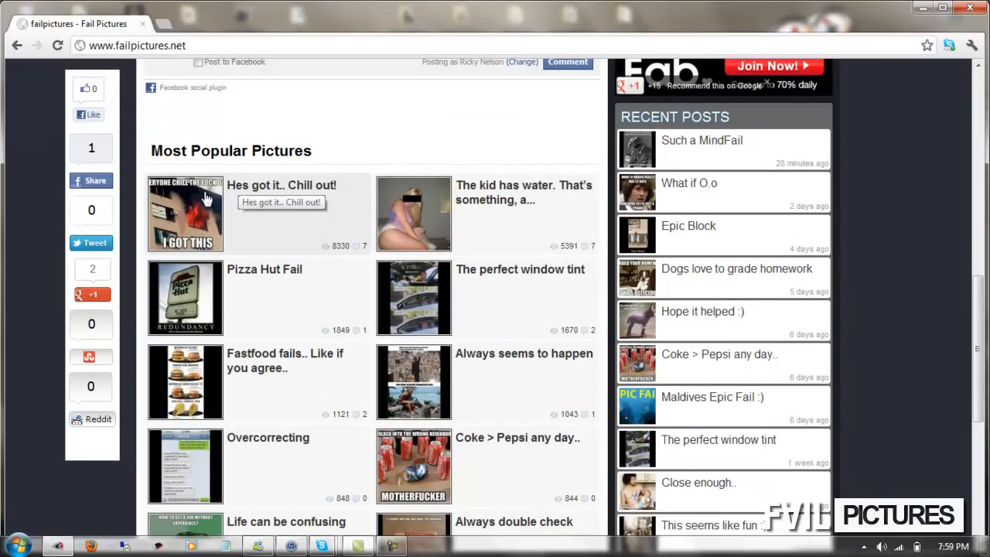
pyautogui.scroll(3)
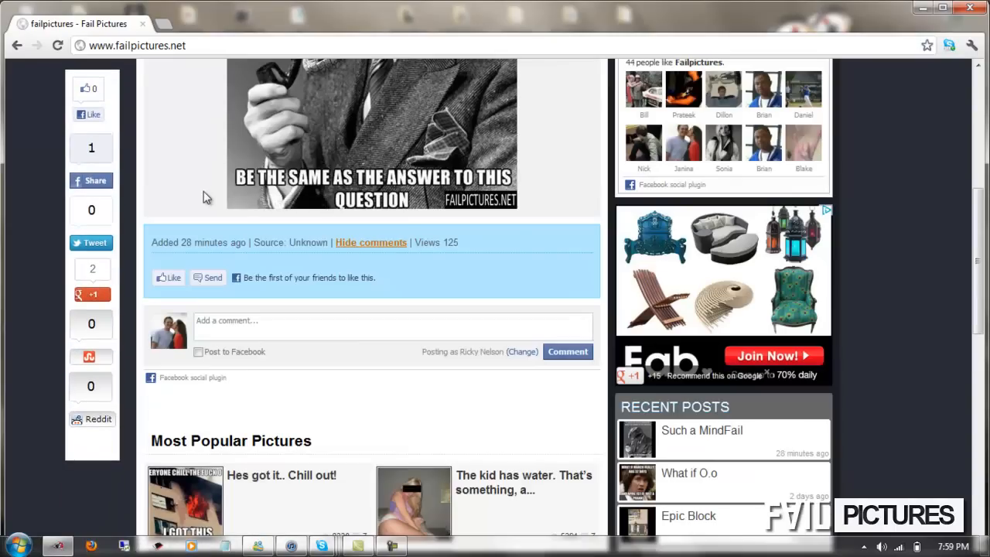
pyautogui.scroll(3)
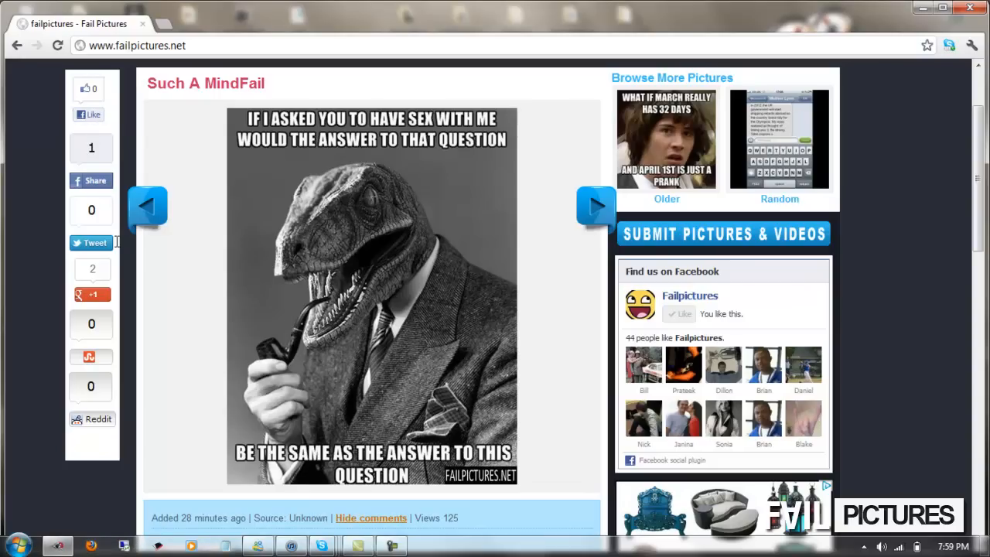
pyautogui.moveTo(108, 307)
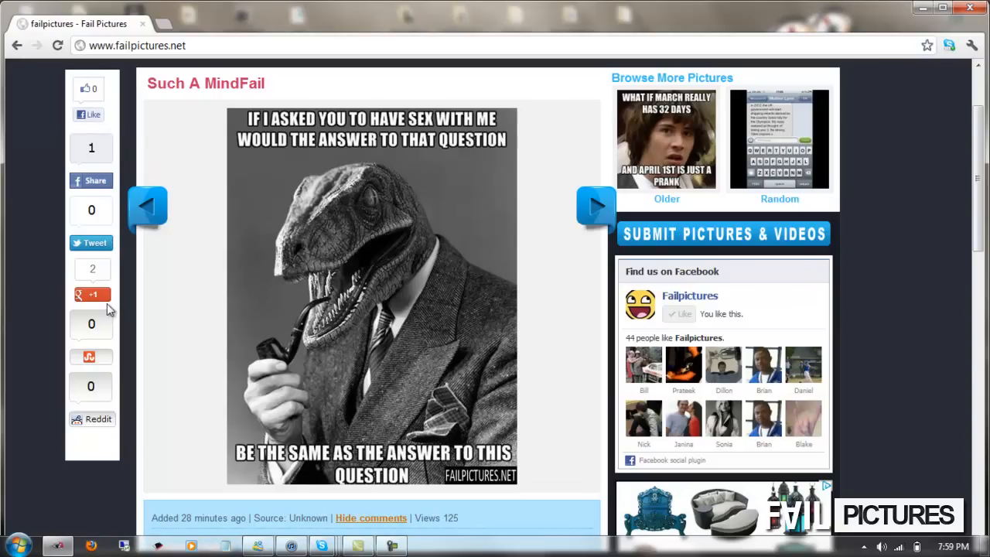
pyautogui.moveTo(184, 406)
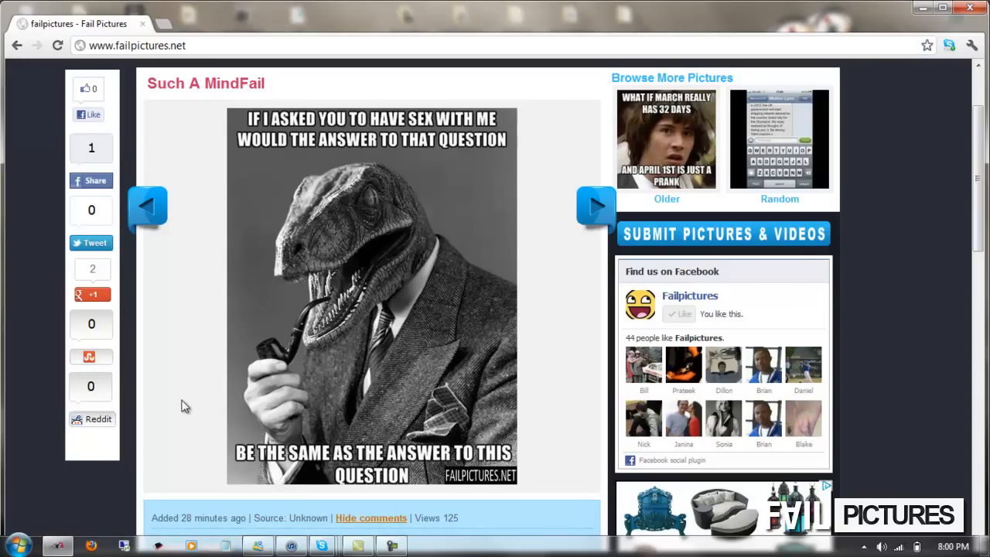
pyautogui.scroll(-3)
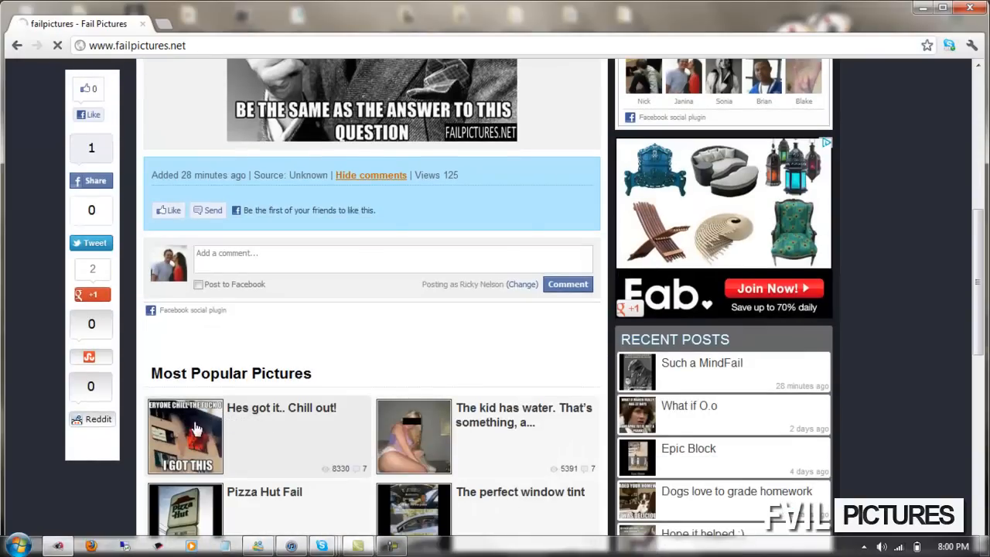
pyautogui.click(194, 427)
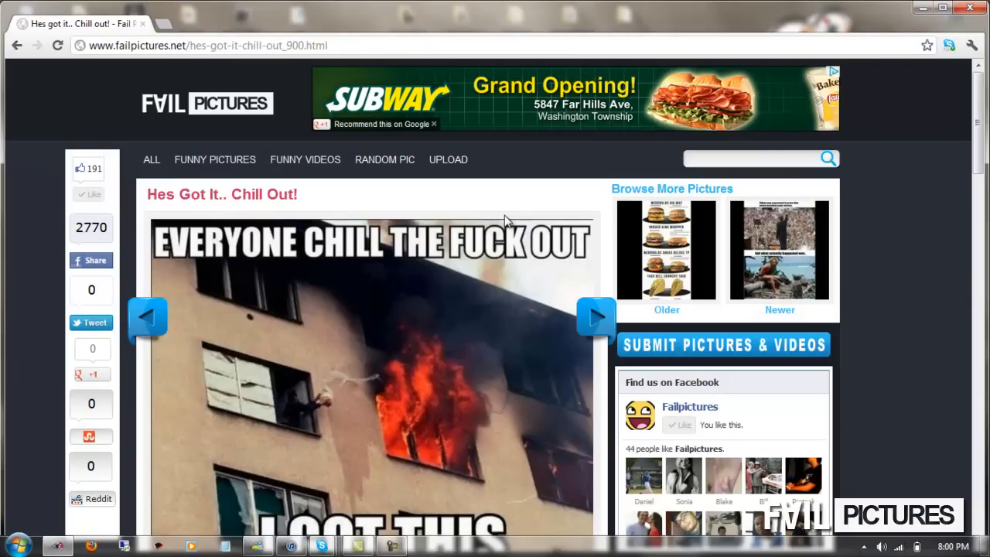
pyautogui.moveTo(306, 173)
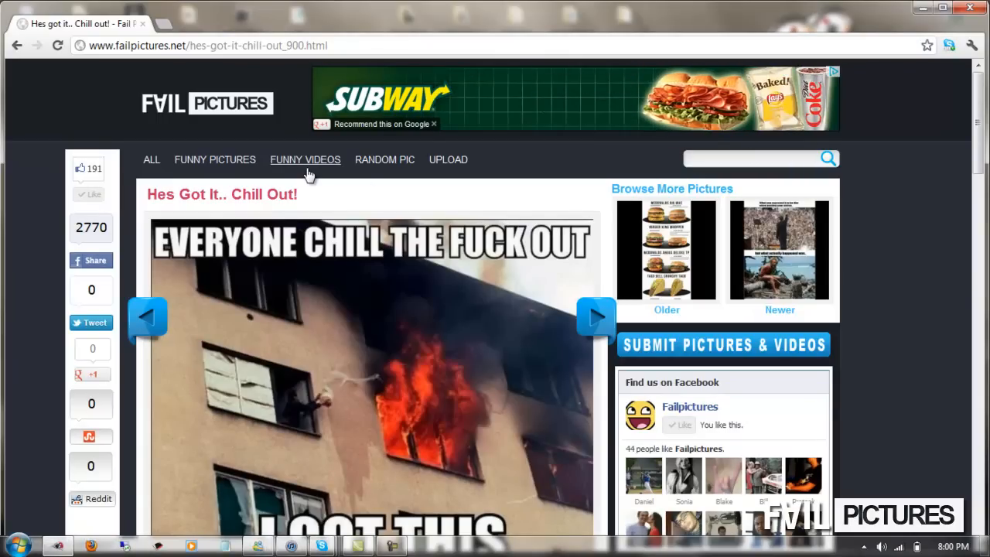
pyautogui.click(305, 159)
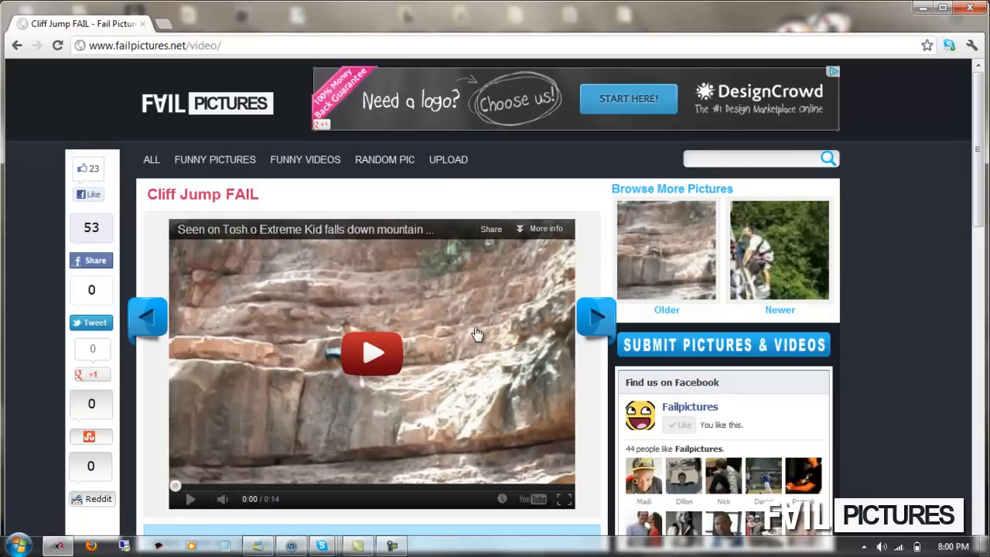
pyautogui.moveTo(455, 184)
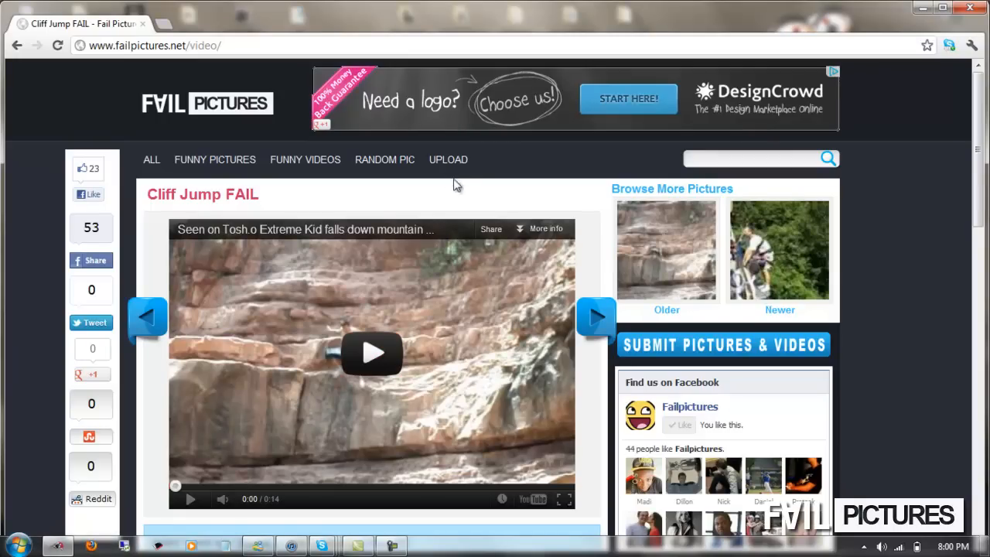
# Step: Go to the Upload page with the empty picture and video submission forms
pyautogui.click(448, 160)
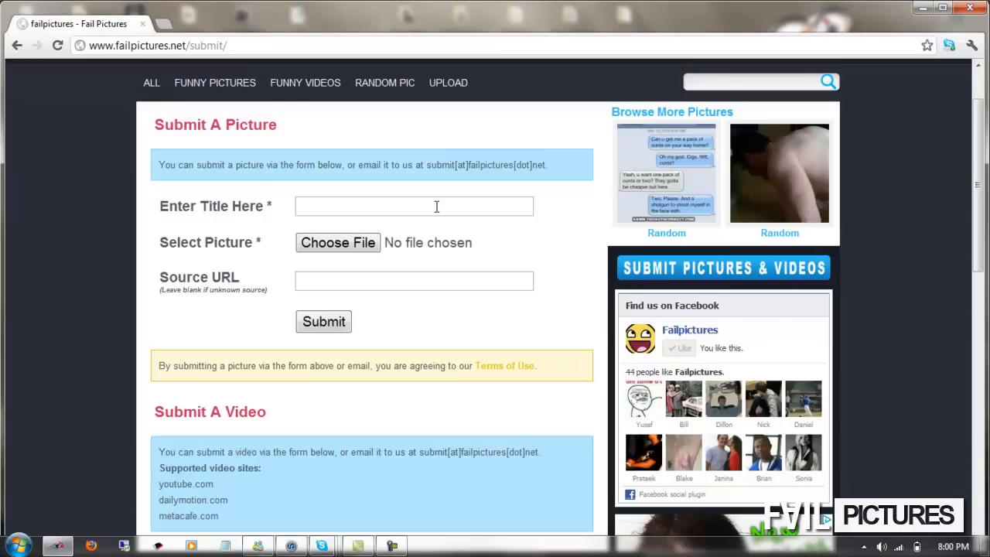
# Step: Scroll down the submission page to view the empty picture and video forms
pyautogui.scroll(-3)
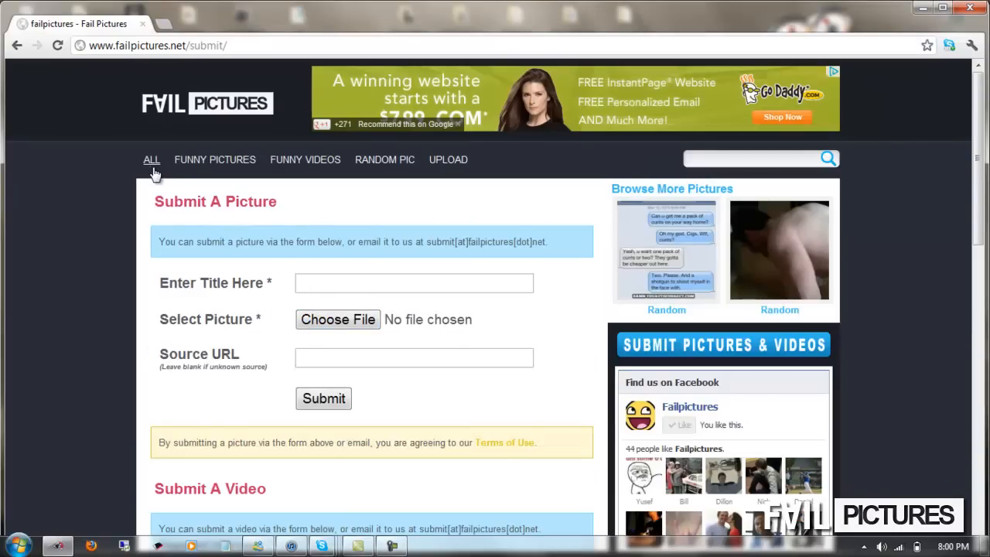
# Step: Return to ALL posts at 'Such A MindFail' and scroll through the Most Popular and Recent lists
pyautogui.click(151, 159)
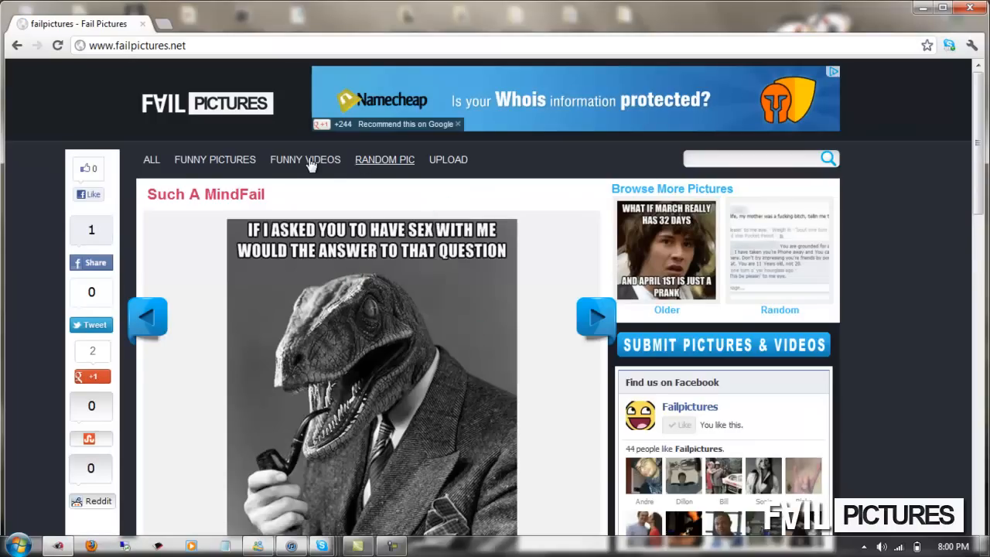
pyautogui.moveTo(642, 299)
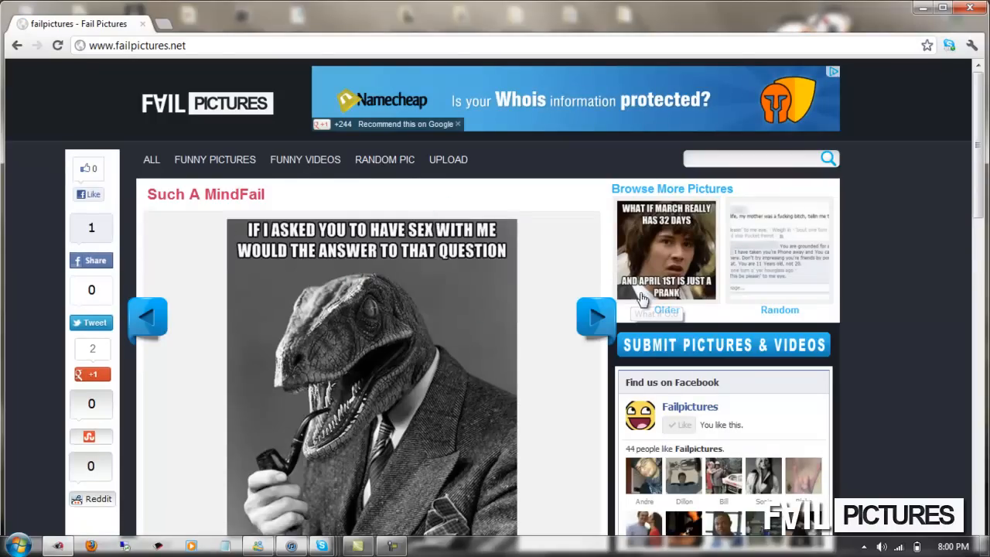
pyautogui.scroll(-3)
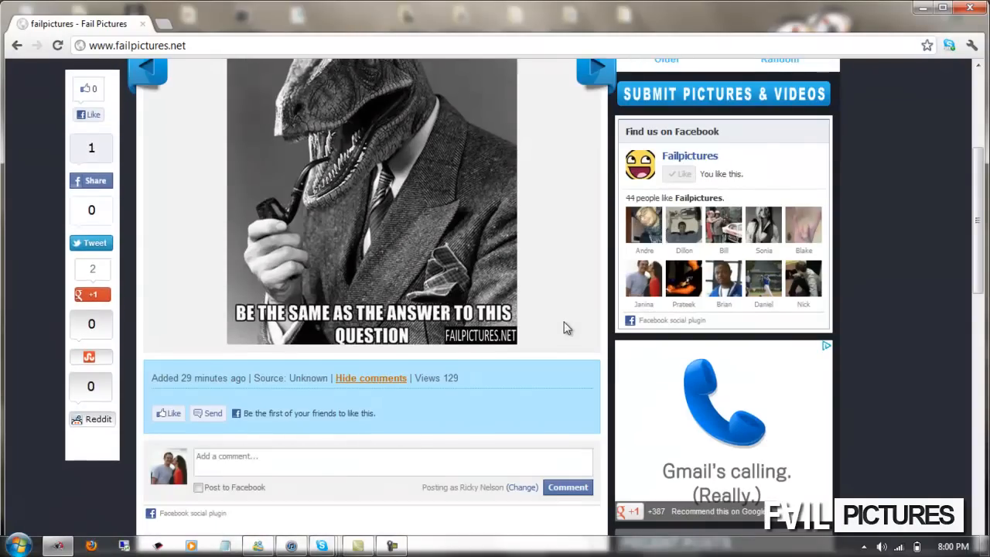
pyautogui.scroll(-3)
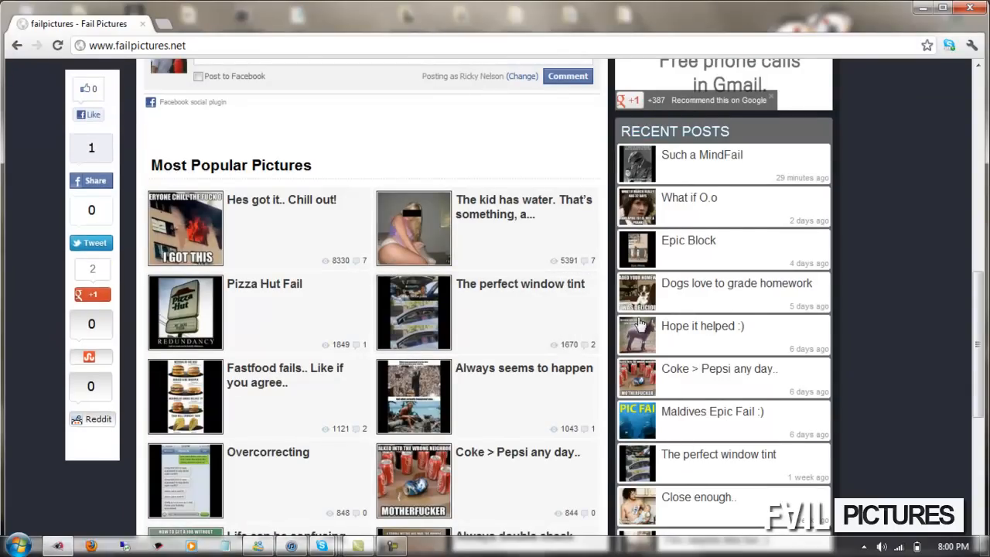
pyautogui.scroll(3)
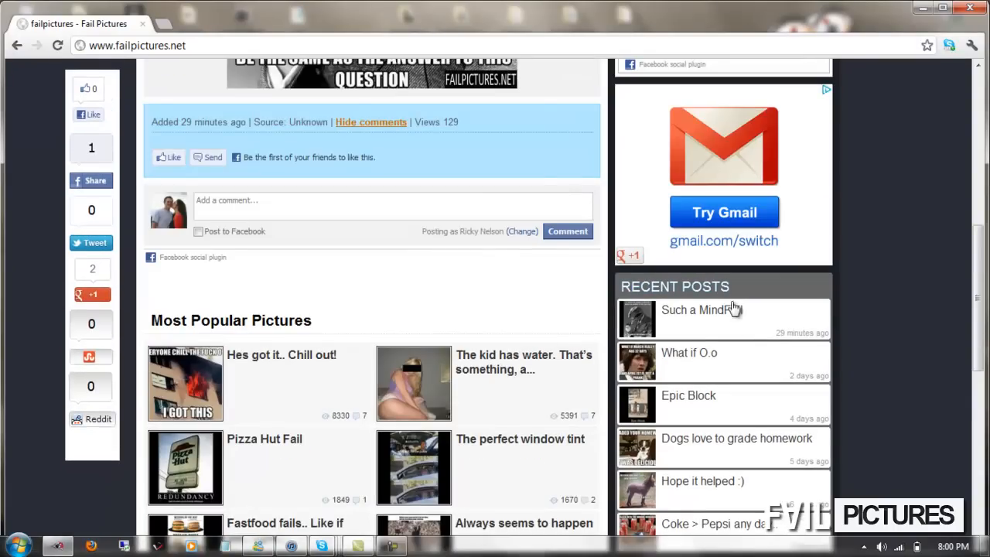
pyautogui.scroll(-3)
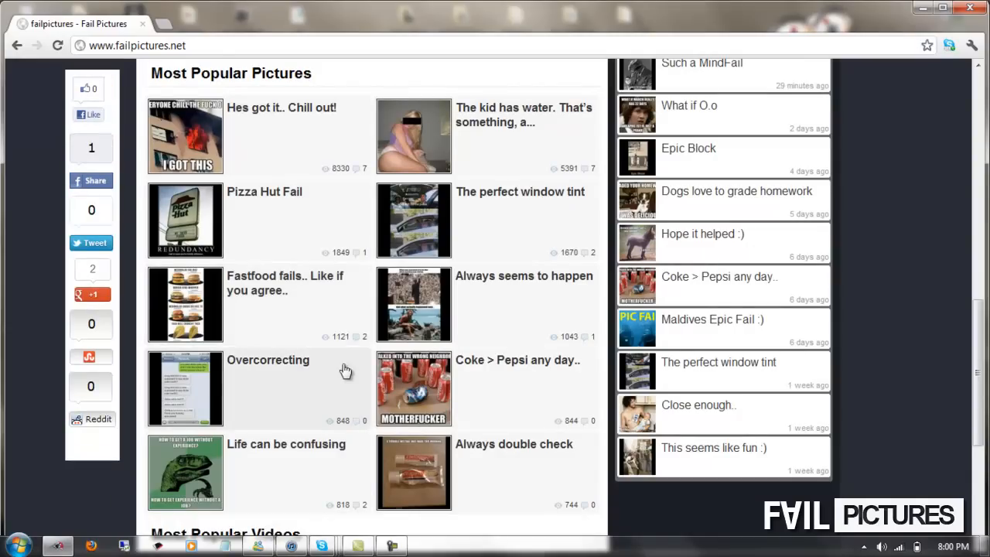
pyautogui.scroll(-3)
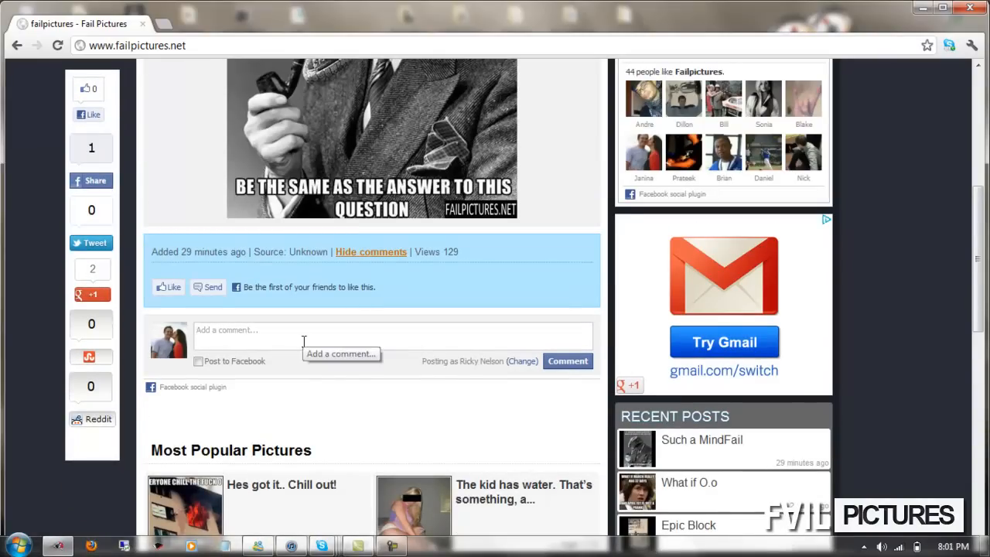
pyautogui.scroll(-3)
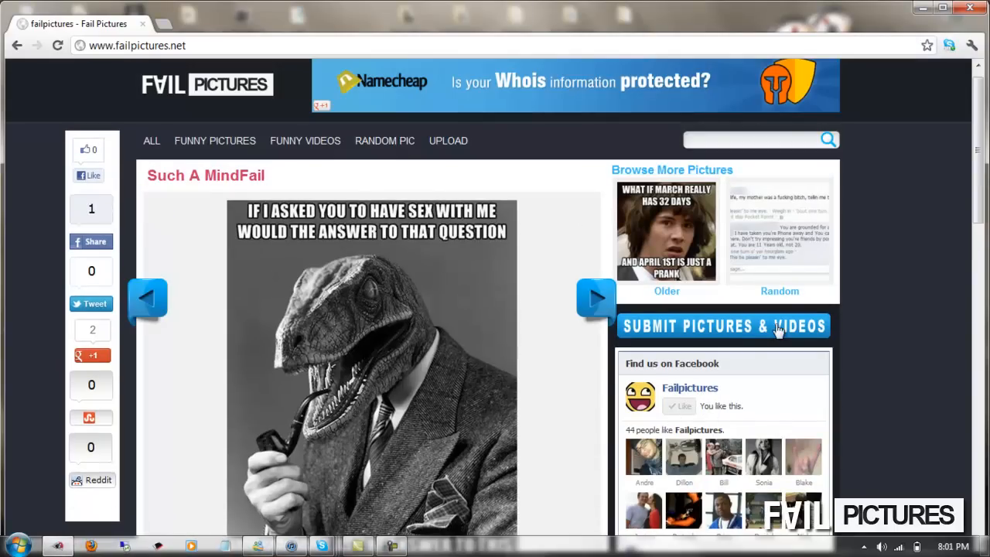
pyautogui.moveTo(575, 186)
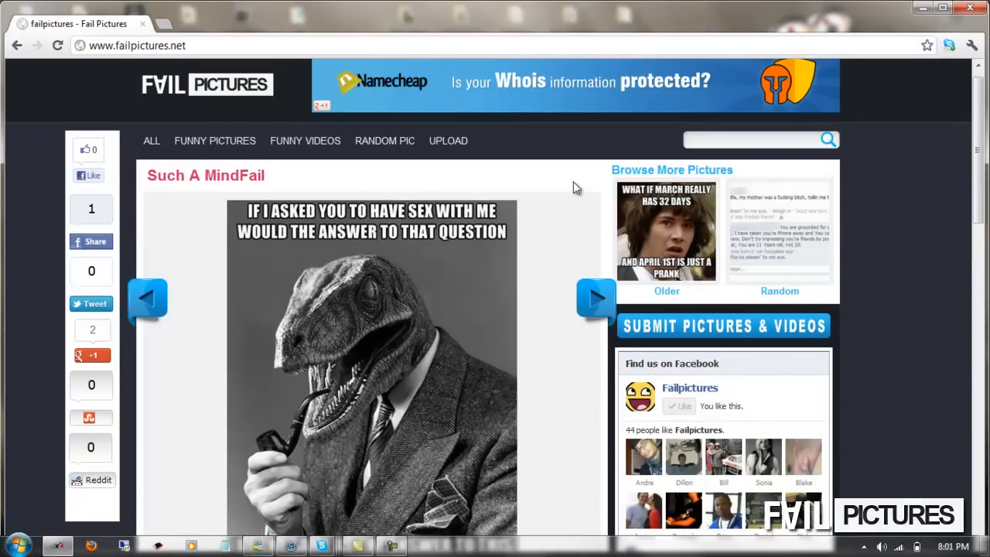